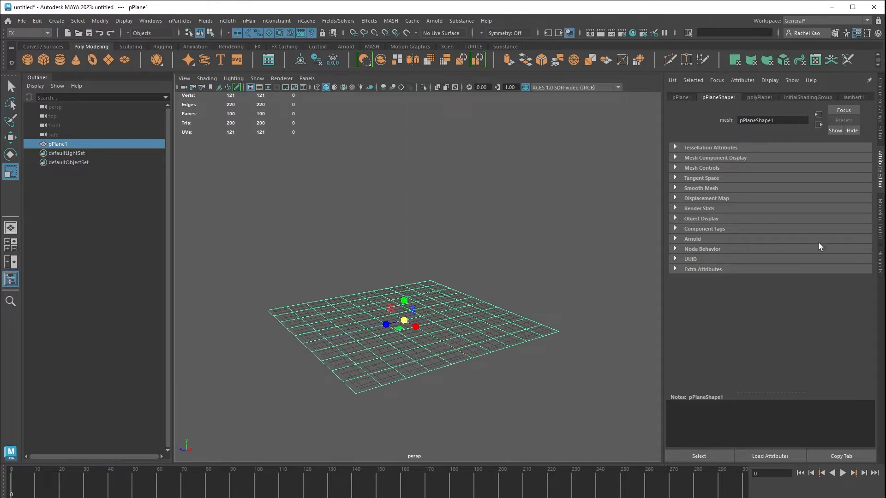
Set polyPlane1's Subdivisions Width and Height to 50 in the Channel Box inputs
left_click(856, 33)
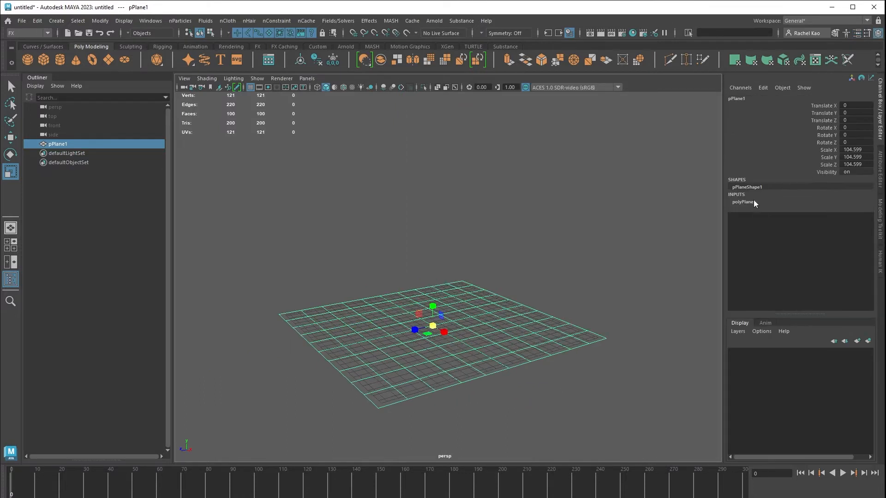
left_click(742, 202)
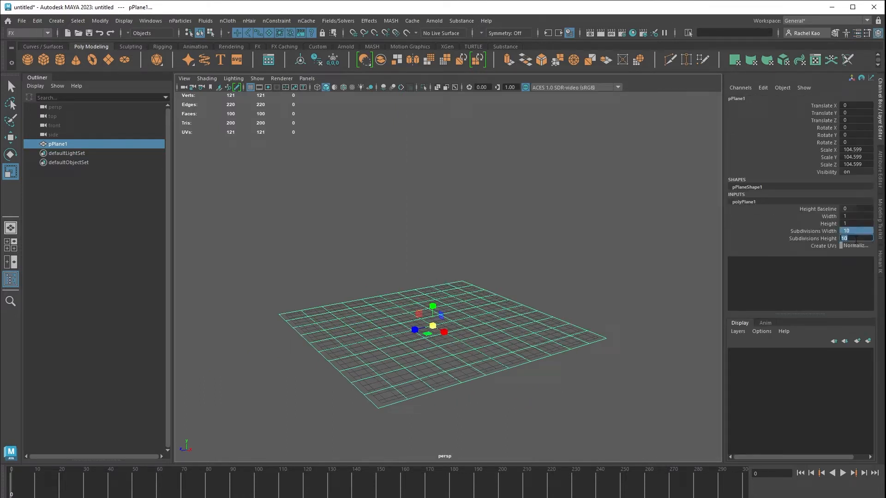
type("50")
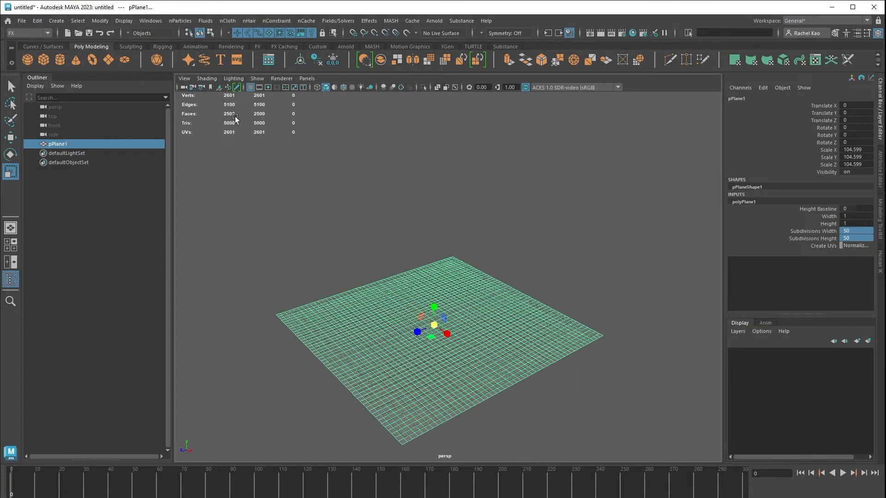
Create a Volume nParticle emitter from the Create Emitter options and raise it above the plane
left_click(180, 20)
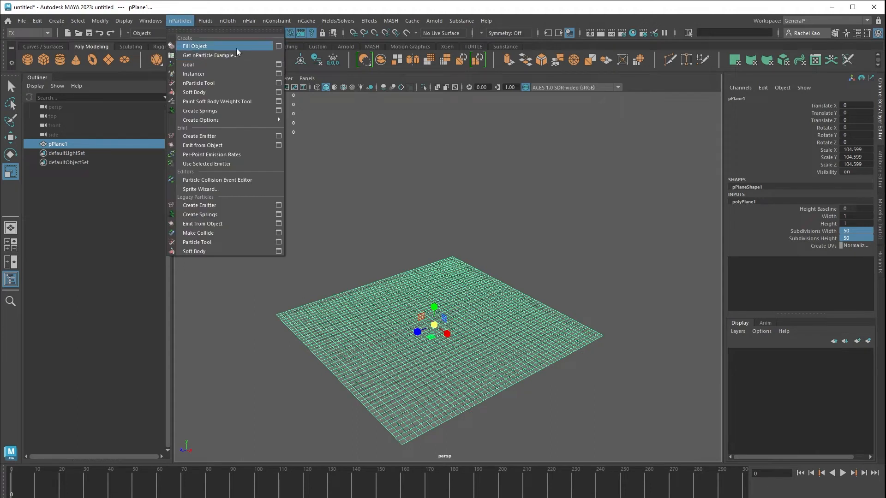
mouse_move(203, 136)
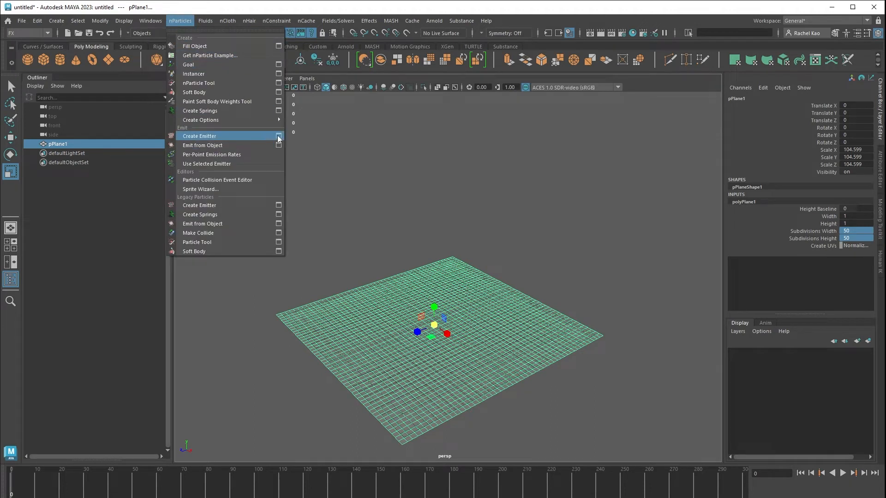
left_click(277, 137)
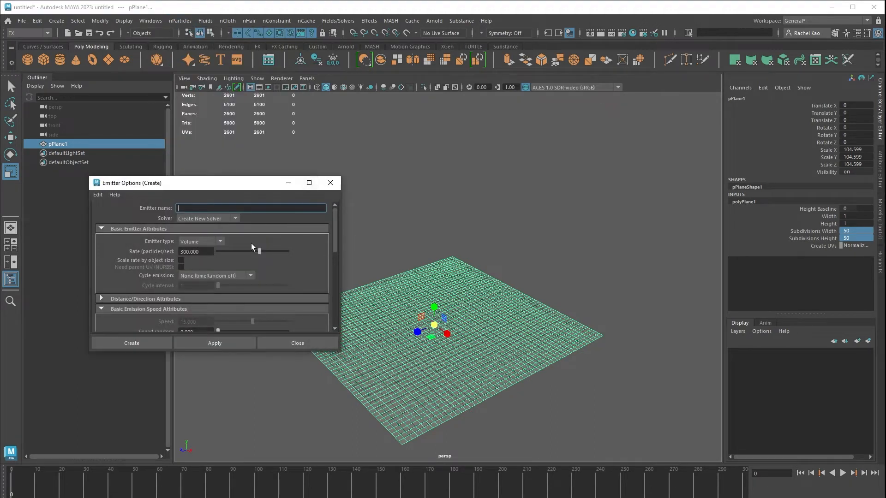
scroll("down", 3)
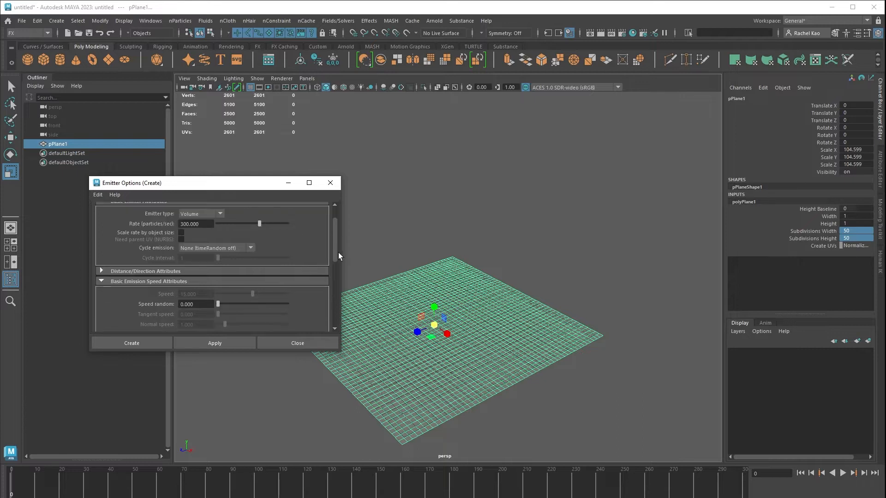
scroll("down", 3)
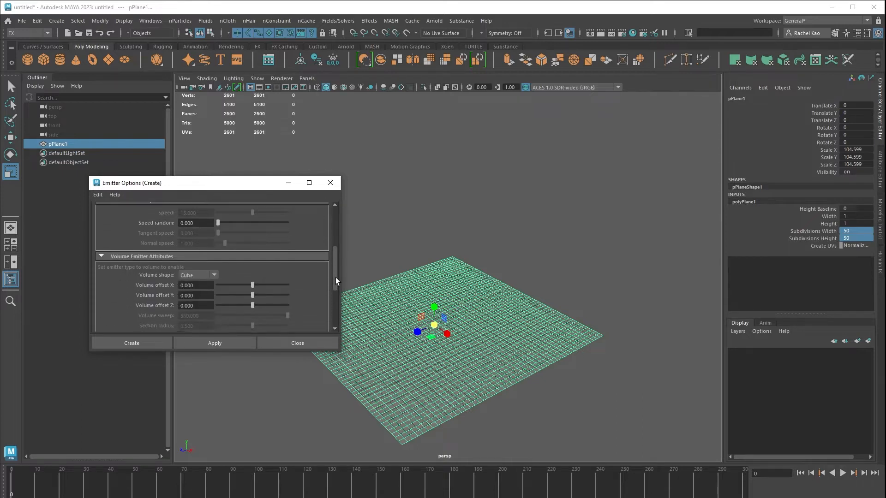
scroll("down", 3)
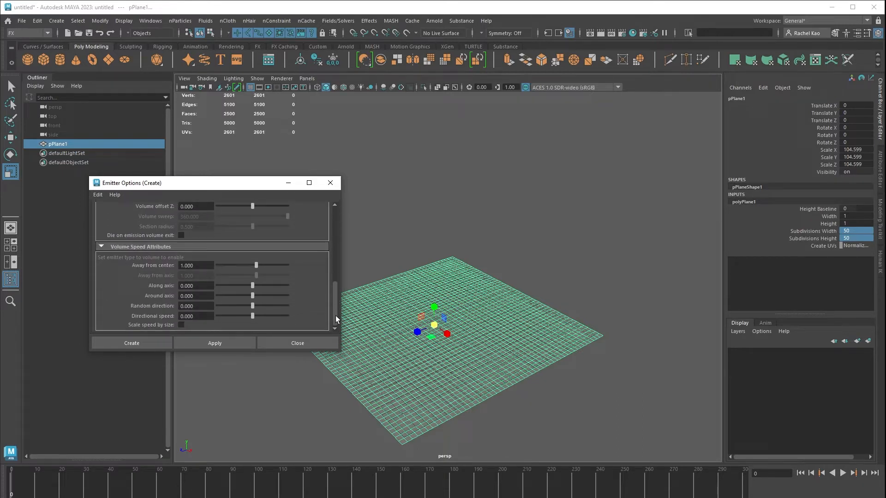
left_click(131, 343)
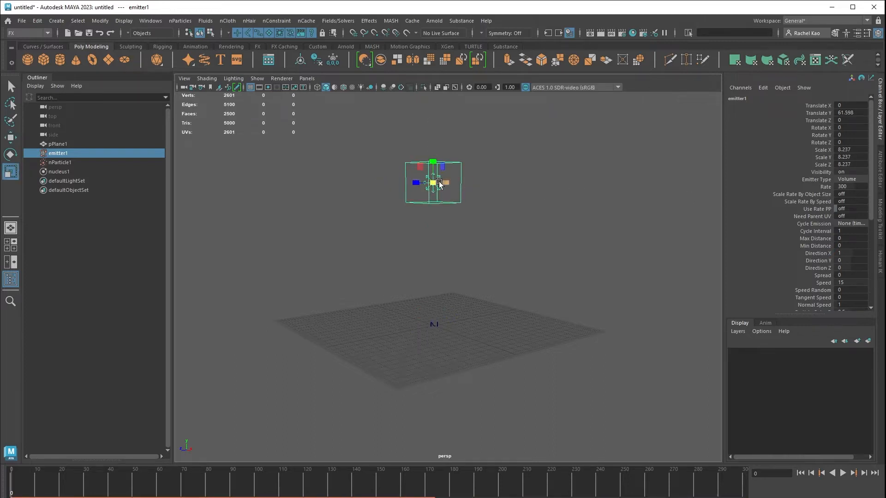
Scale the emitter into a wide, flat slab and play the timeline to watch particles fall
left_click_drag(438, 181, 492, 180)
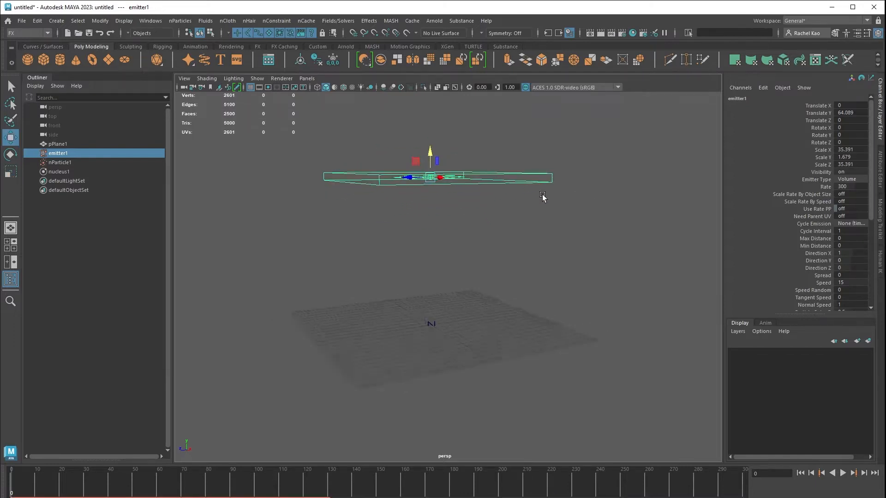
left_click(845, 472)
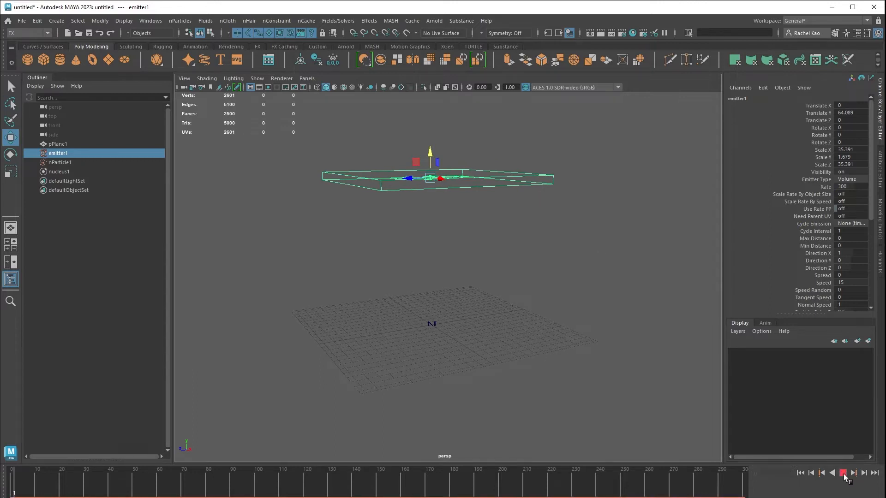
left_click(842, 472)
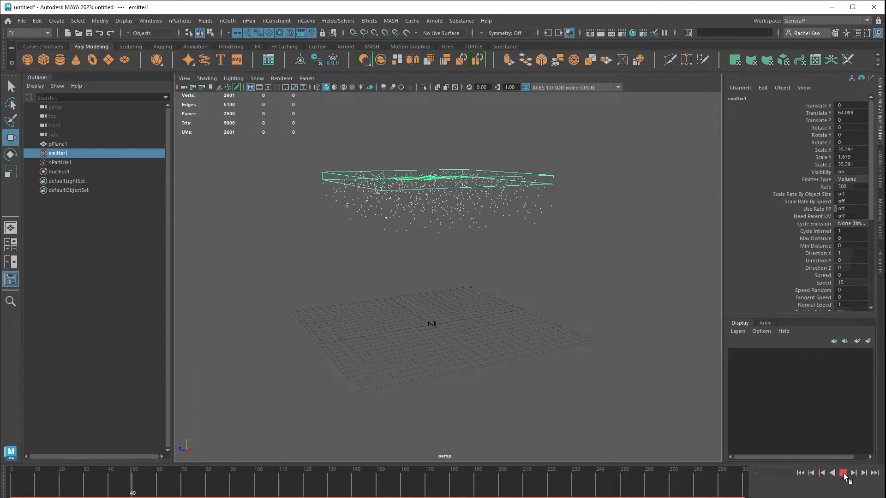
left_click(843, 473)
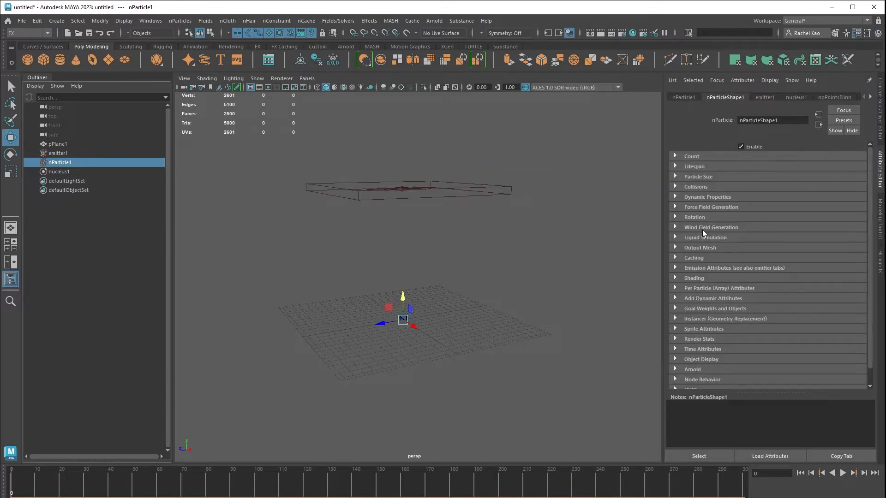
Set nParticleShape1's Shading Particle Render Type to Spheres
left_click(694, 278)
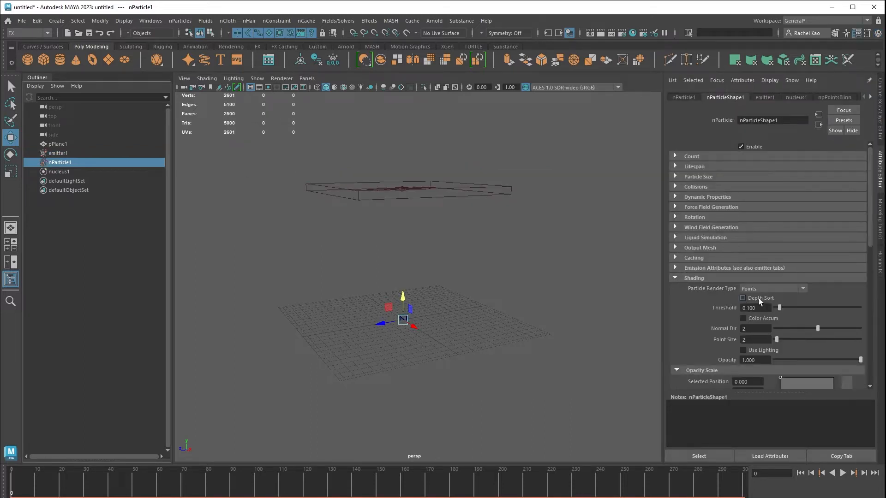
left_click(773, 289)
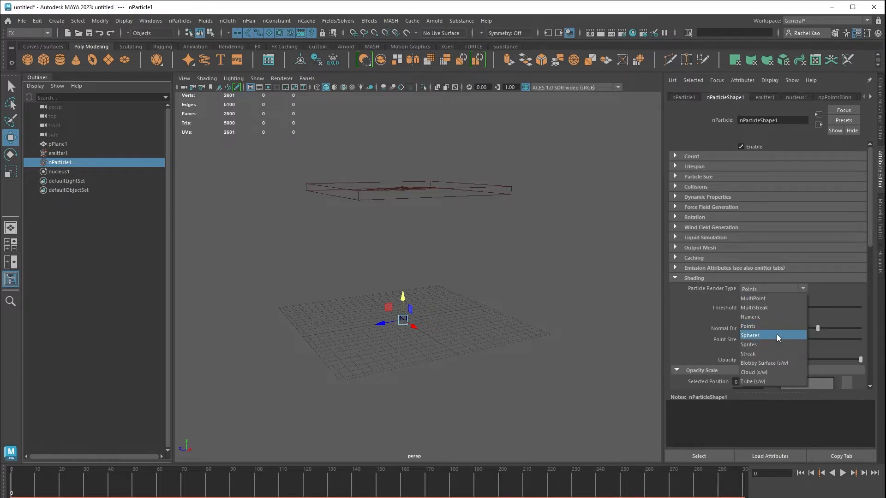
left_click(751, 335)
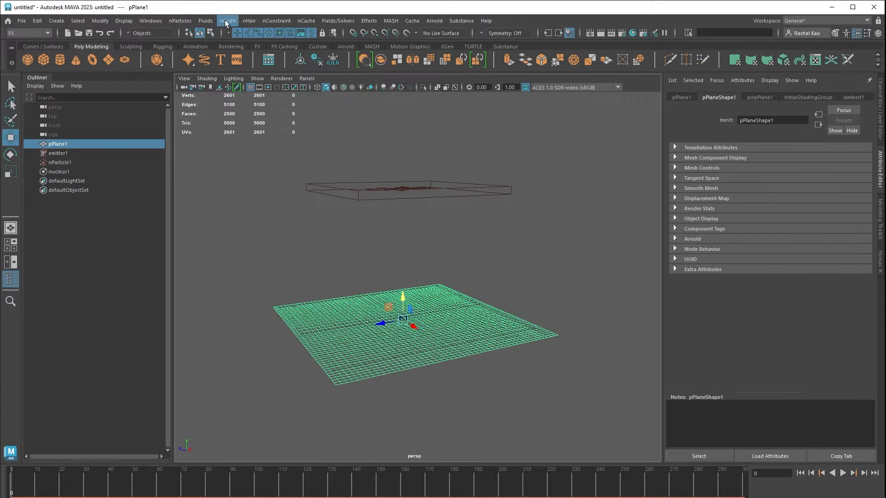
Make pPlane1 a passive collider via nCloth > Create Passive Collider and test playback
left_click(227, 21)
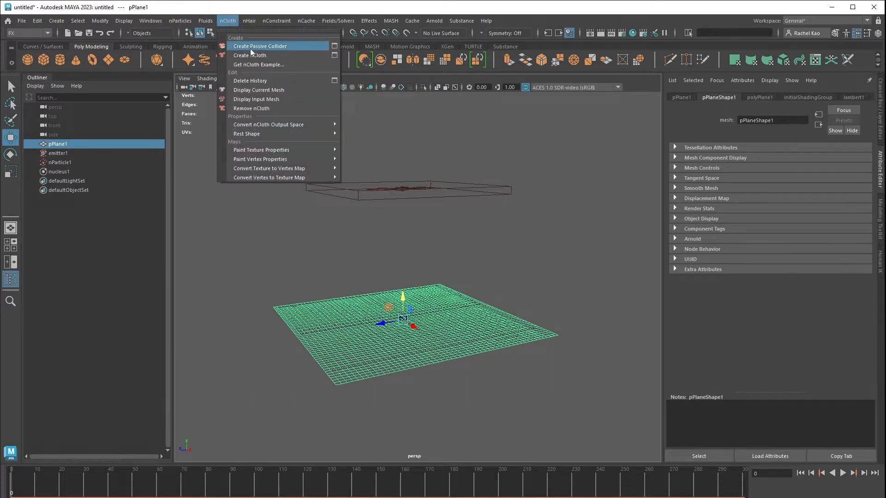
left_click(260, 46)
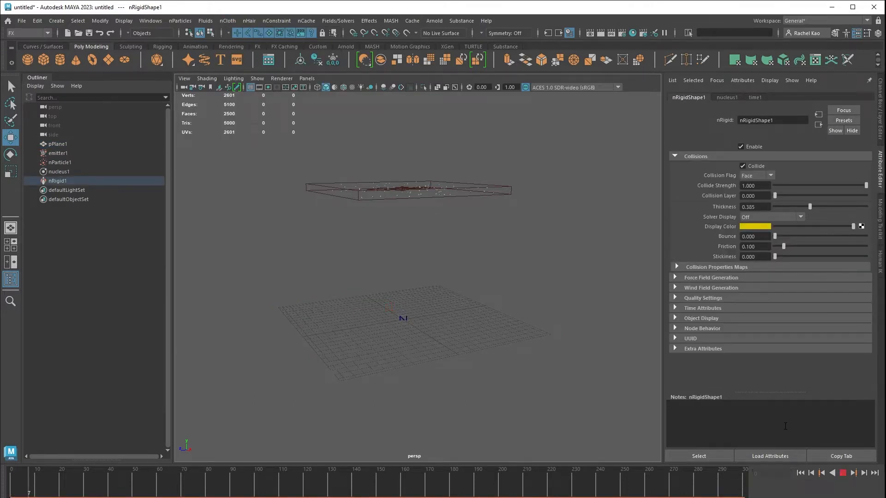
left_click(841, 472)
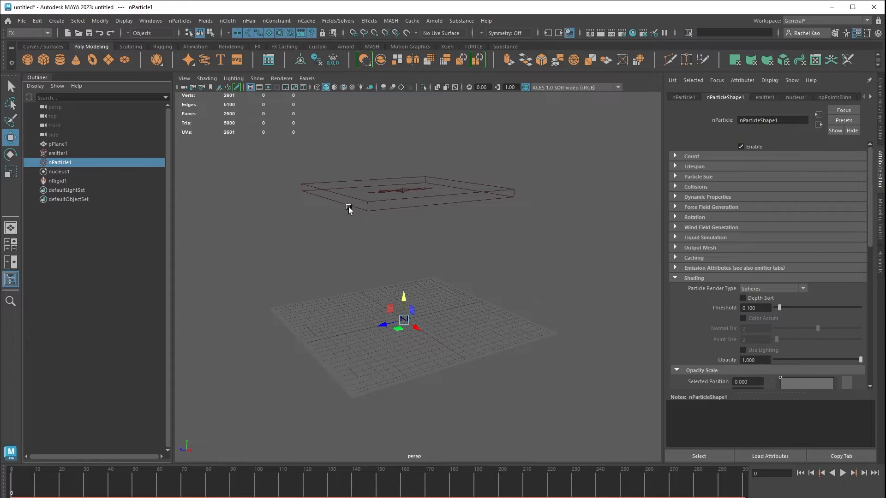
Create a collision event 'splash' emitting 20 particles with spread 1 and lowered inherited velocity, then test-play
left_click(180, 21)
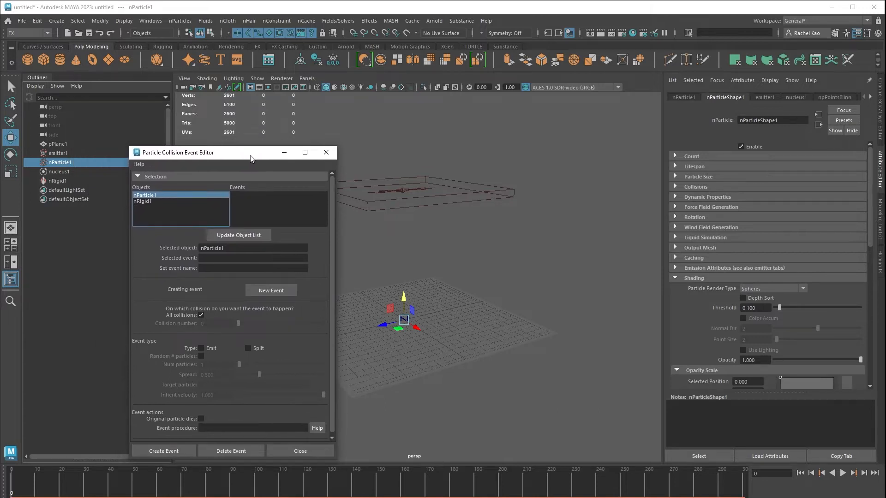
left_click(253, 268)
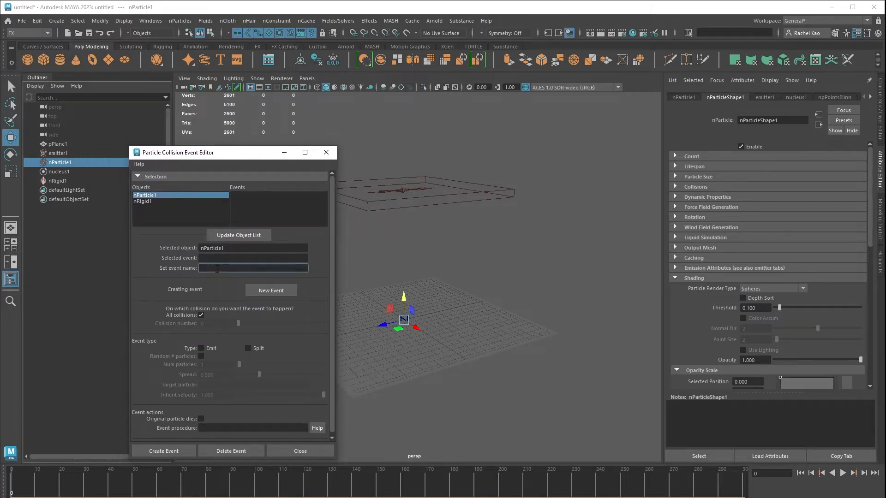
type("splash")
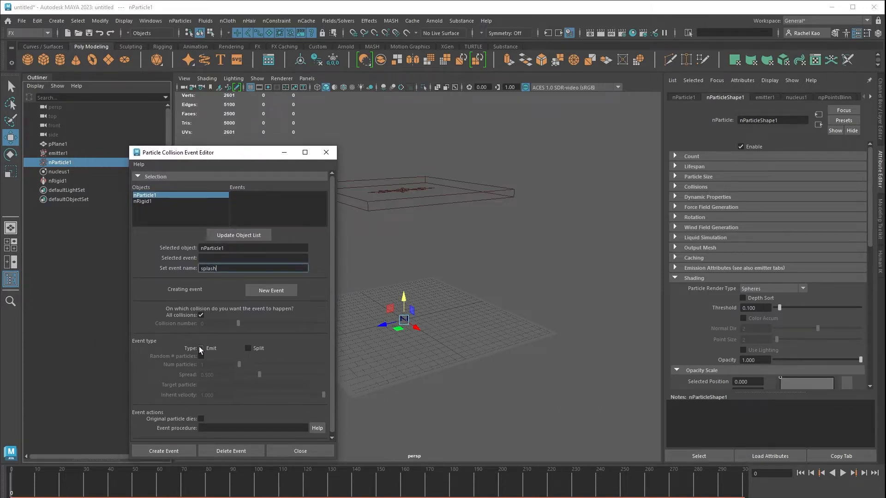
left_click(201, 348)
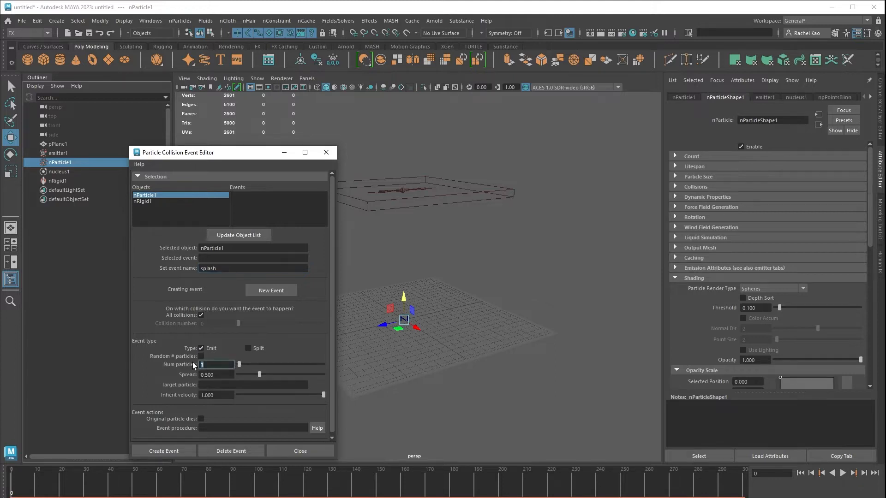
type("20")
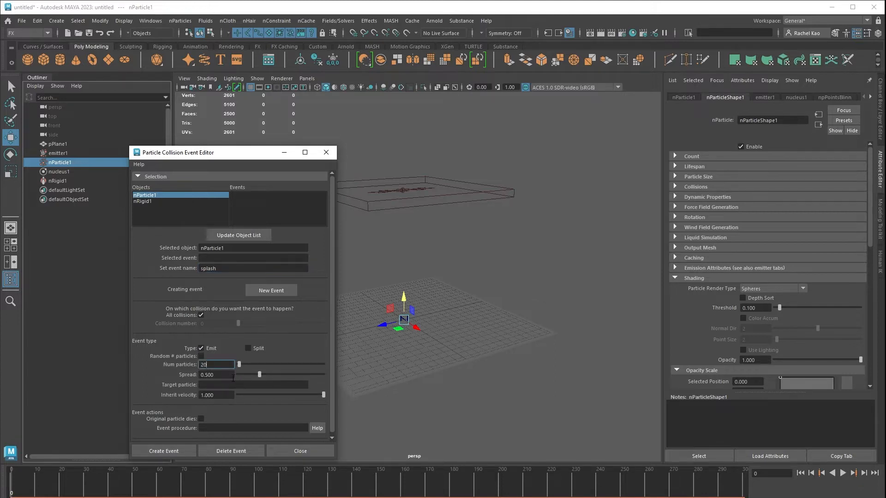
left_click(216, 375)
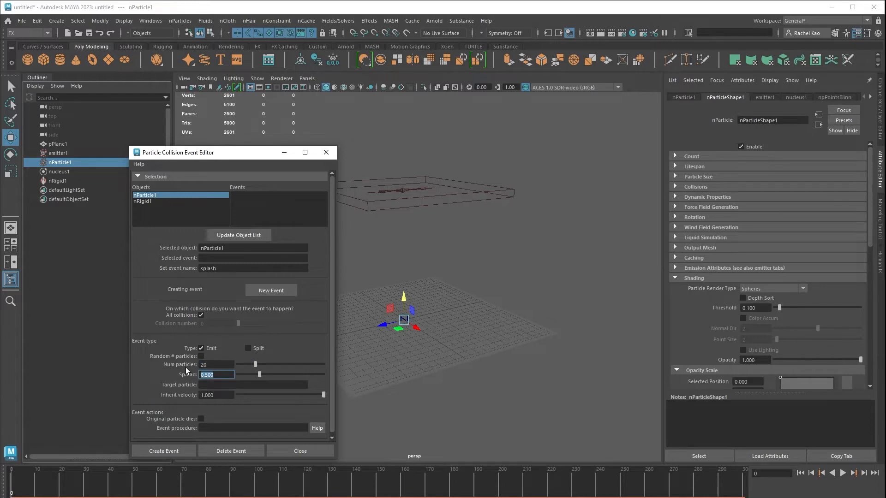
type("1")
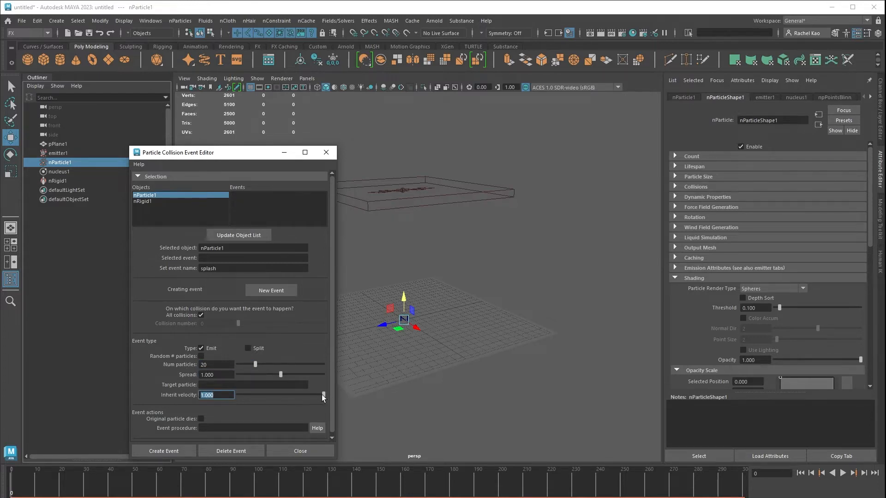
left_click_drag(322, 395, 276, 394)
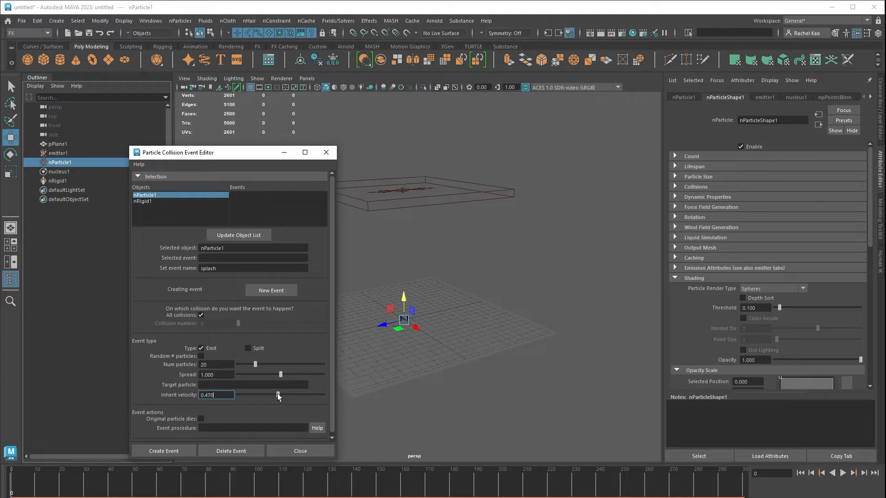
left_click_drag(277, 394, 270, 394)
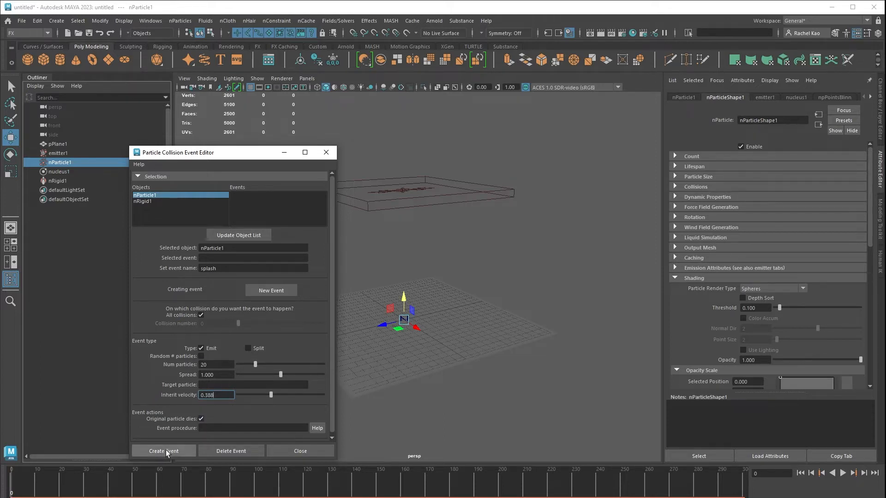
left_click(164, 452)
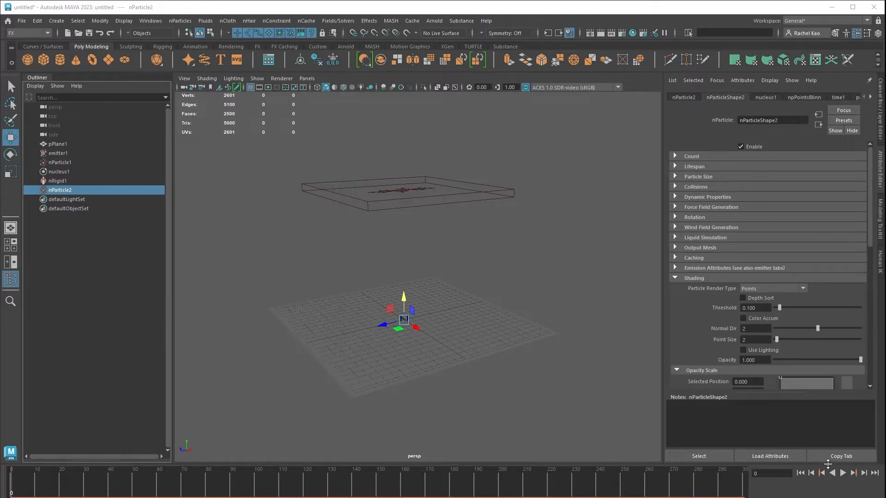
left_click(841, 473)
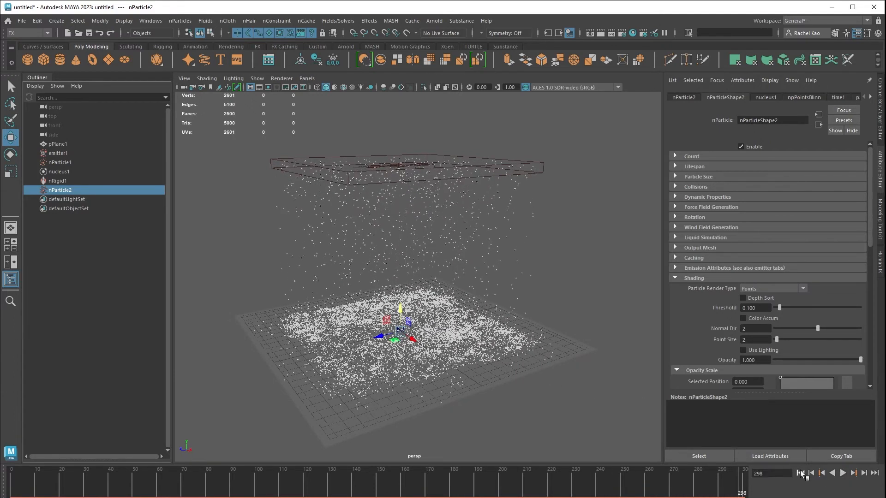
left_click(799, 472)
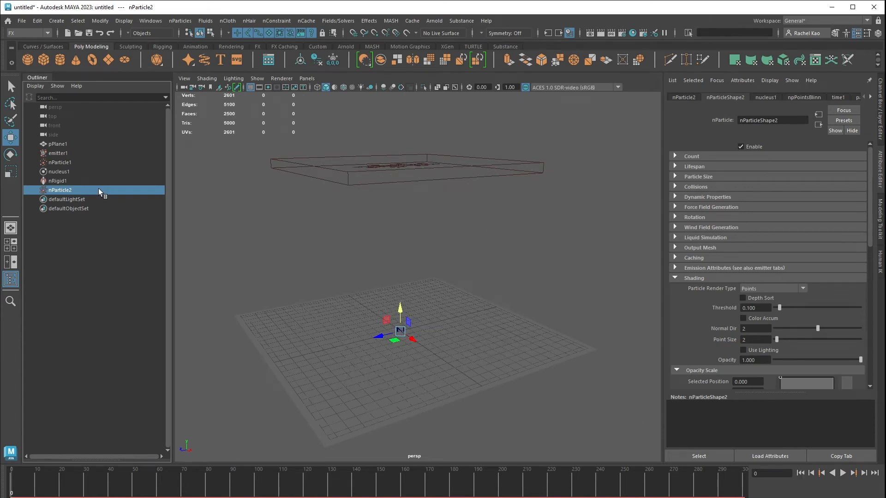
Set nParticle1's Particle Render Type to Streak and preview the falling streaks
left_click(59, 163)
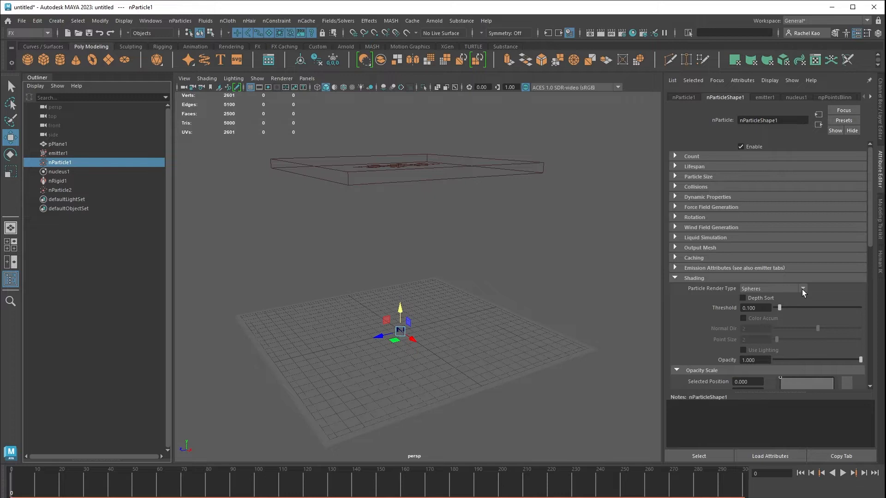
left_click(802, 289)
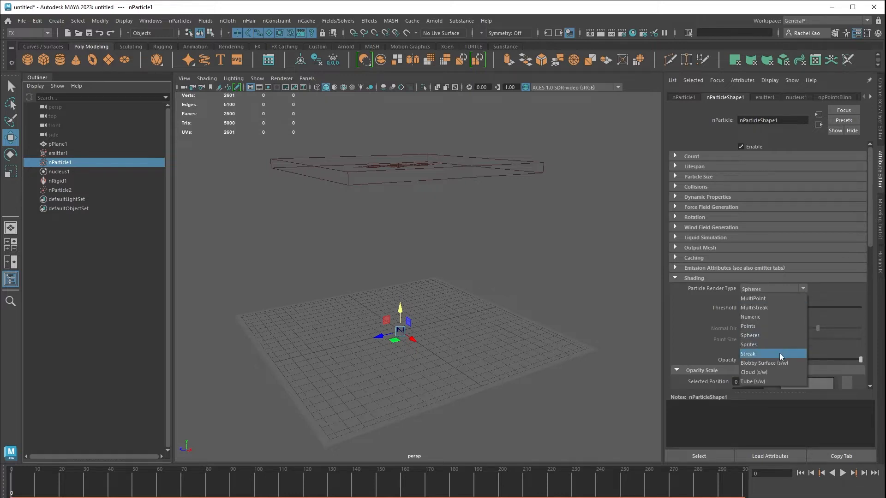
left_click(748, 353)
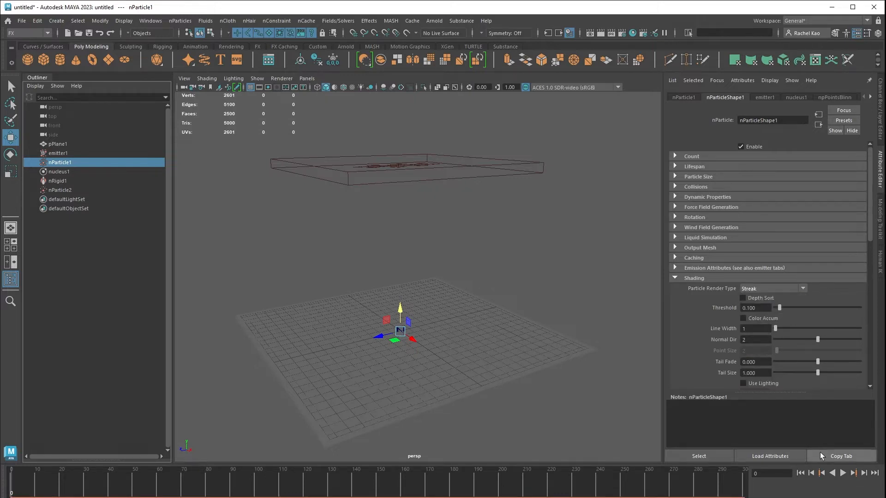
left_click(855, 473)
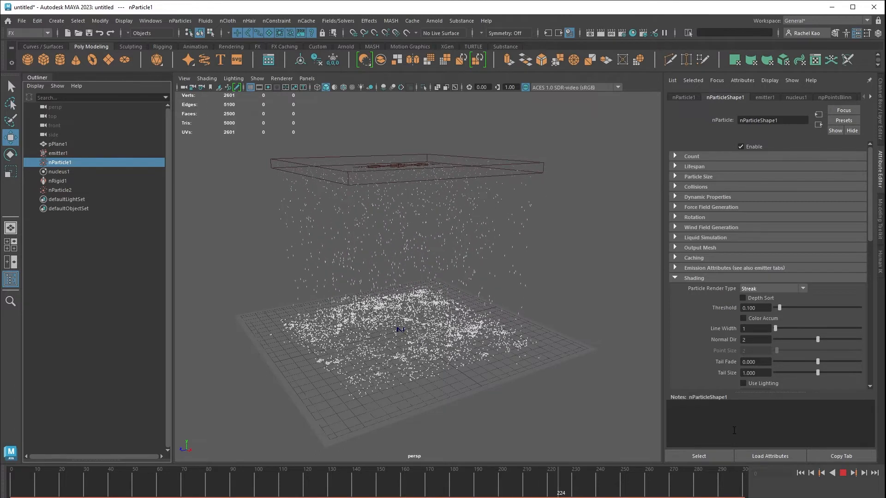
left_click(842, 473)
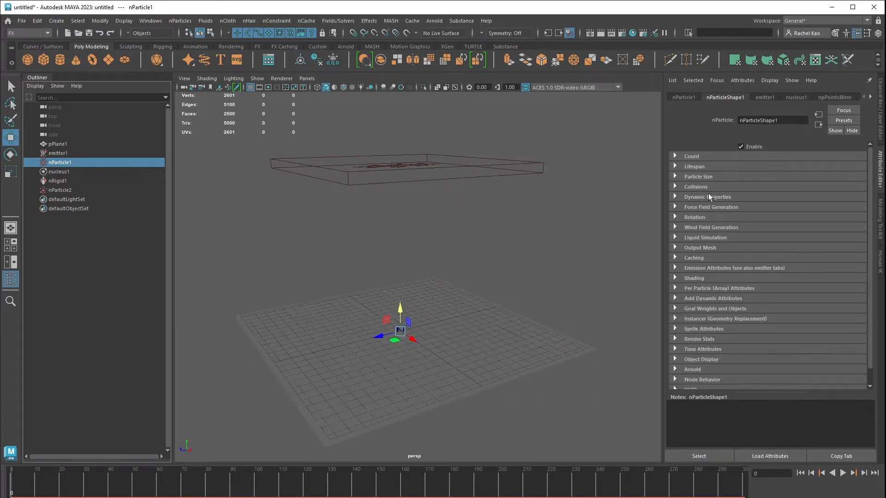
Set nParticle1's Radius Scale Input to Randomized ID with randomize 0.337 and preview
left_click(698, 175)
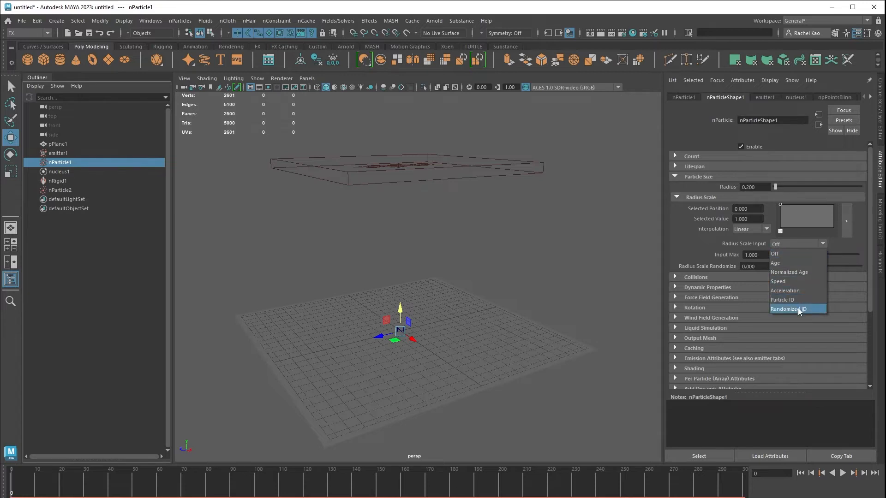
left_click(789, 309)
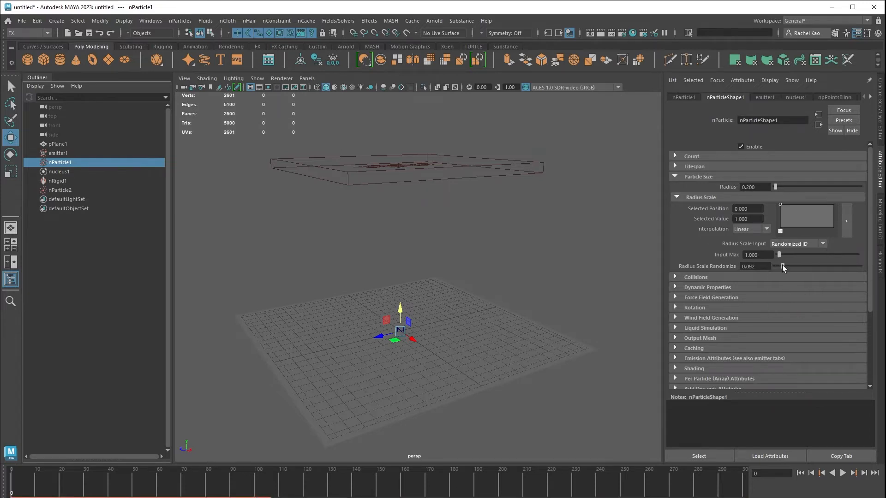
left_click_drag(782, 266, 802, 265)
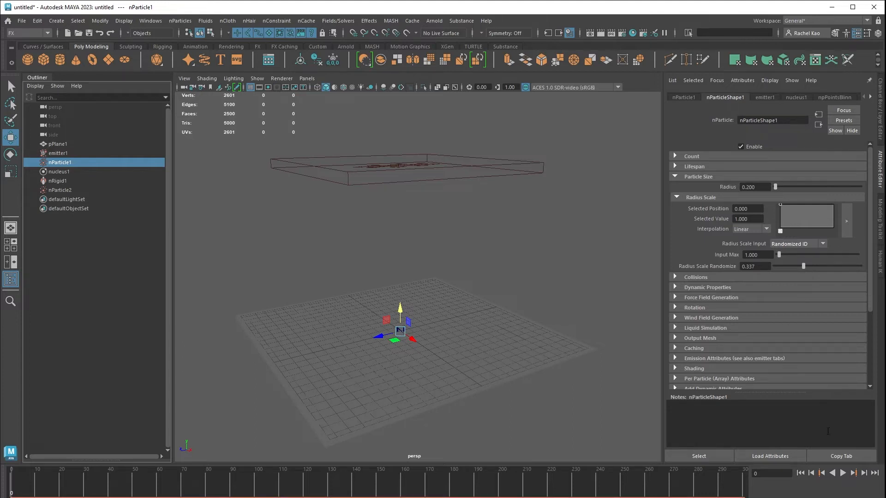
left_click(843, 472)
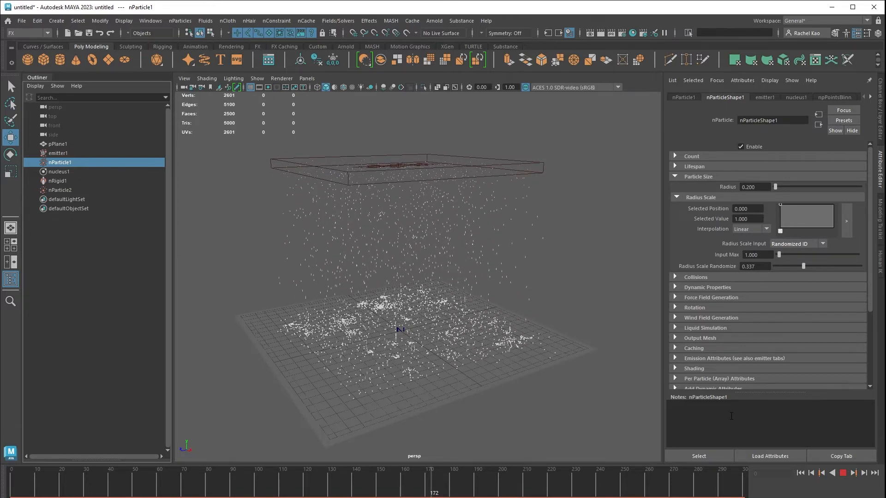
left_click(842, 473)
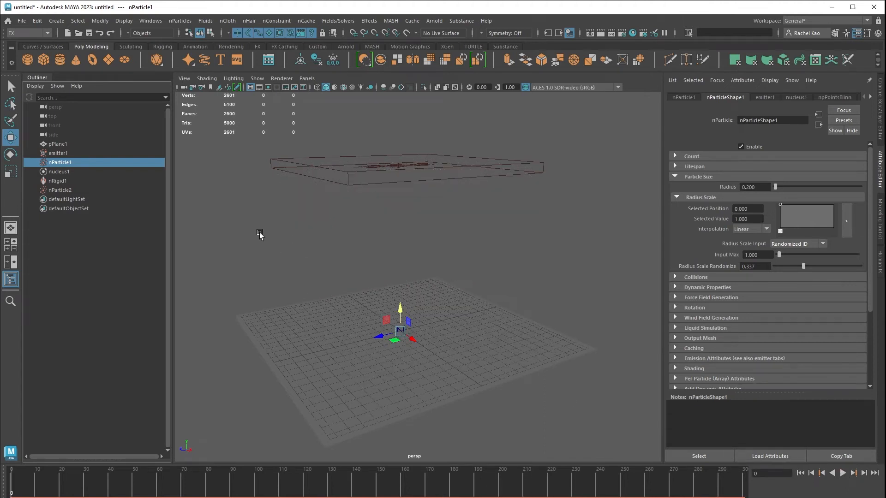
Set nParticle2's Radius Scale Input to Randomized ID and its render type to Streak, then preview
left_click(61, 190)
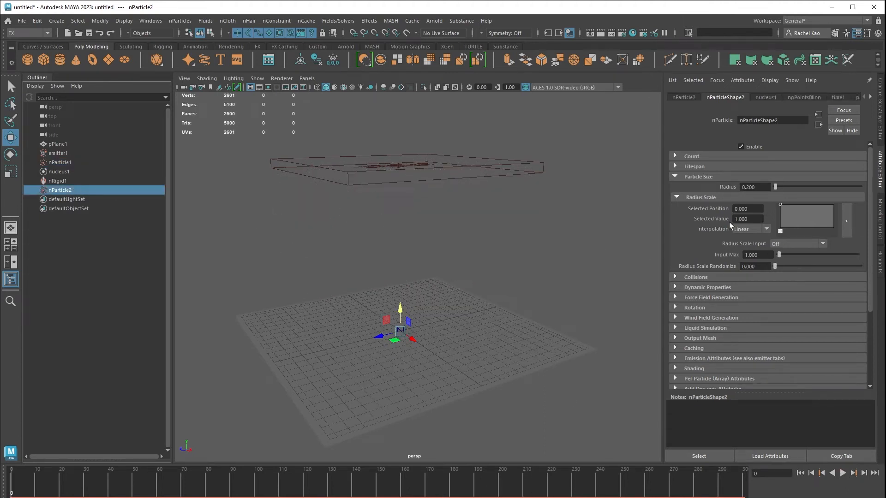
left_click(825, 244)
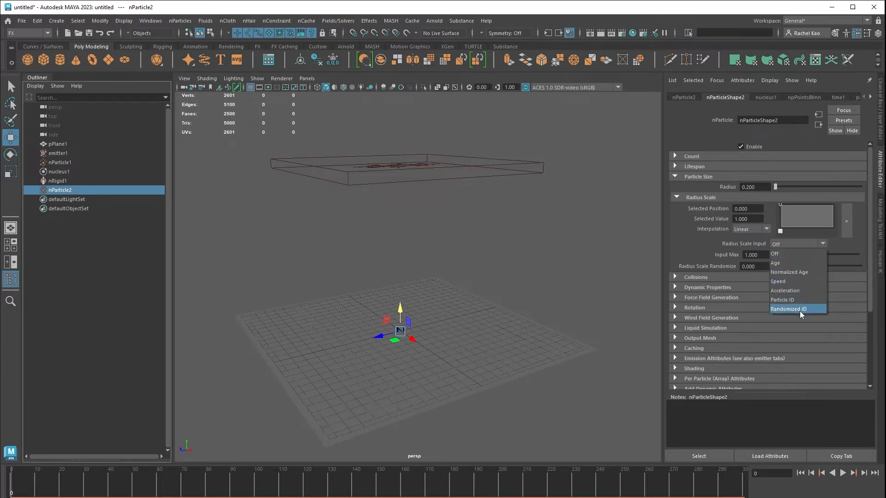
left_click(789, 308)
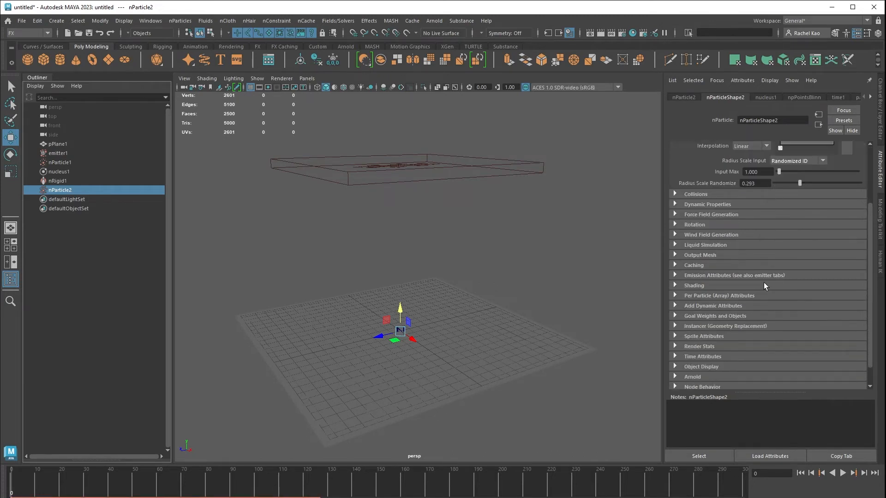
left_click(771, 273)
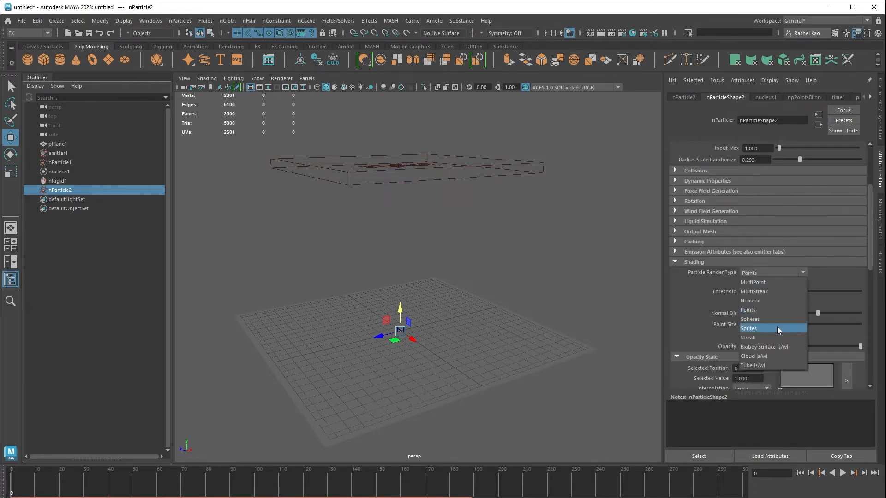
left_click(748, 338)
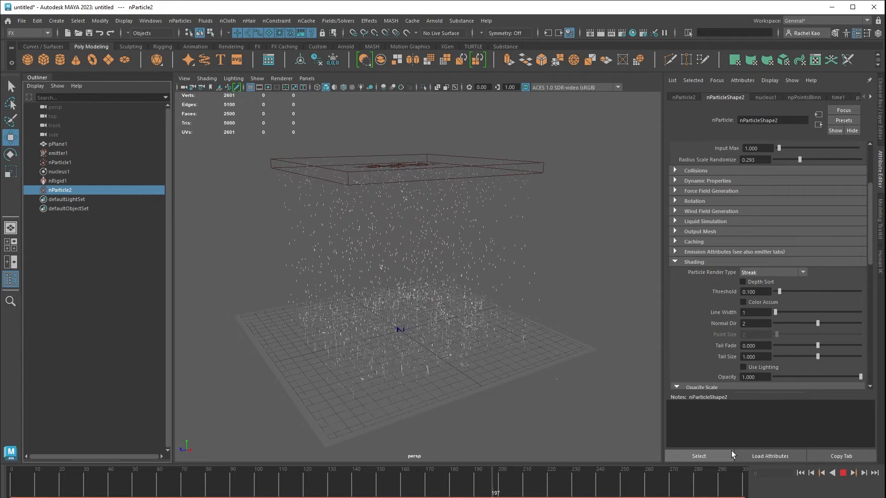
left_click(841, 473)
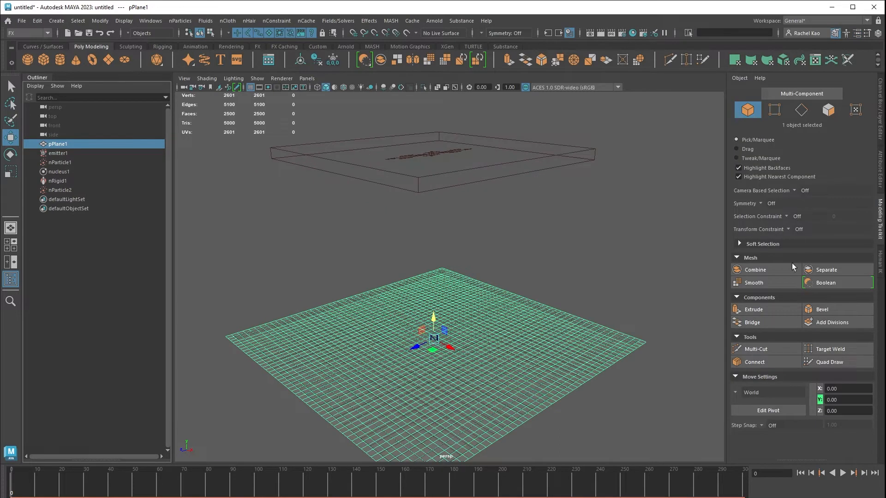
Soft-select a center vertex of pPlane1, push it down into a puddle divot, and return to object mode
left_click(739, 244)
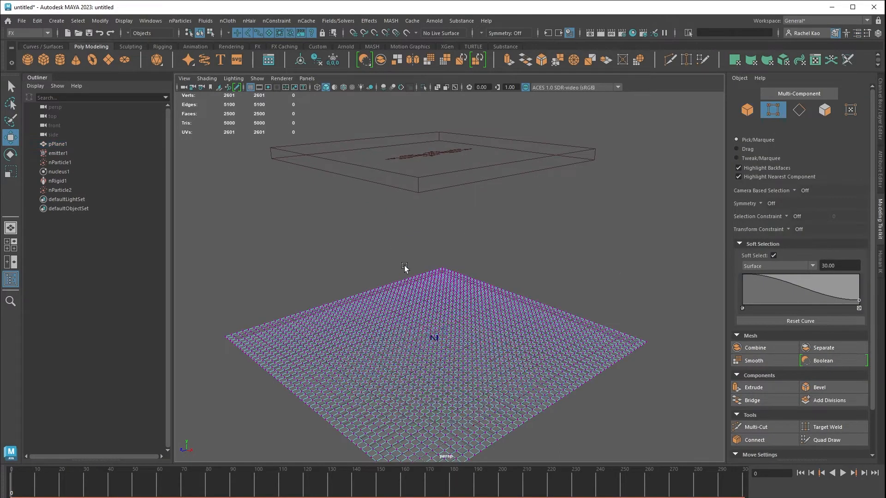
left_click(419, 338)
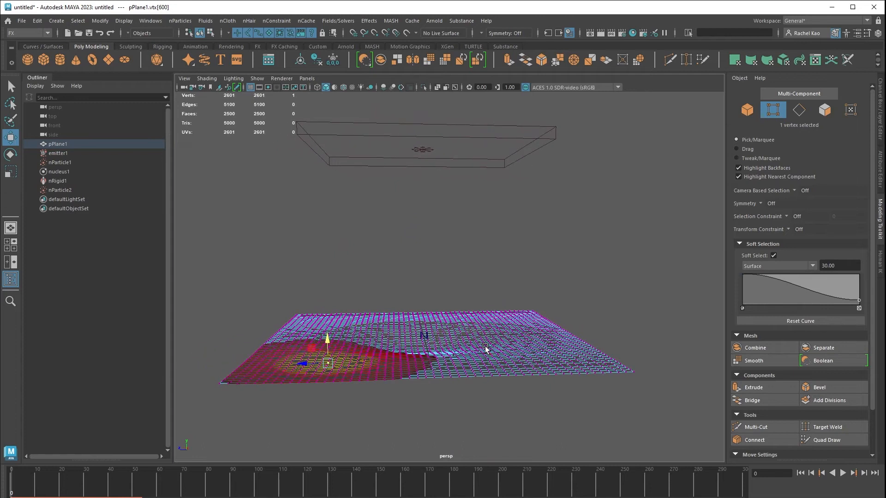
right_click(485, 348)
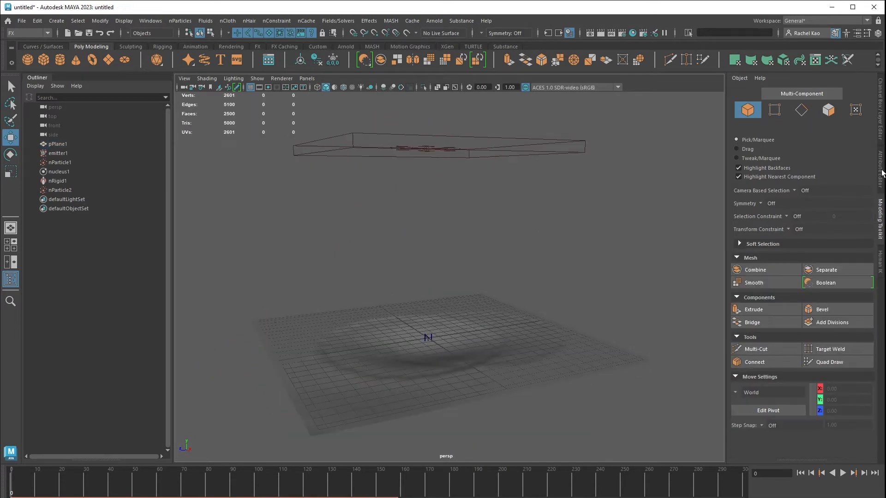
Turn on Enable Liquid Simulation for nParticle1 and play the timeline to preview the drops
left_click(59, 162)
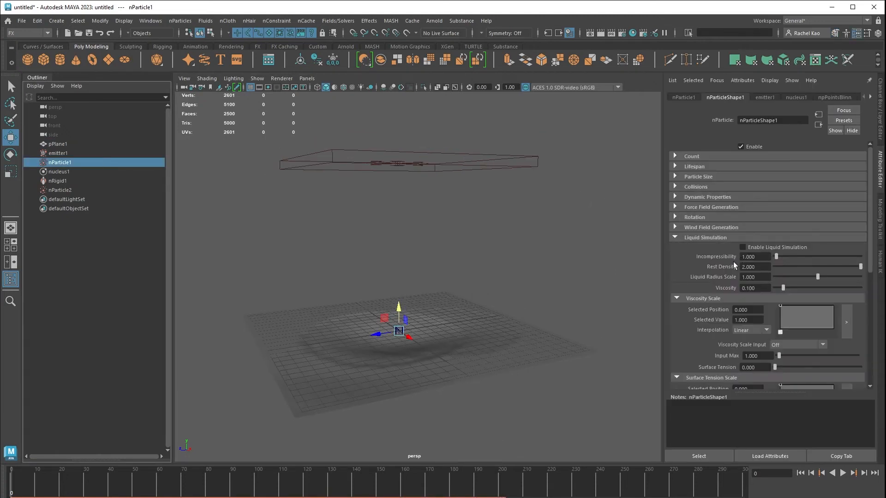
left_click(742, 247)
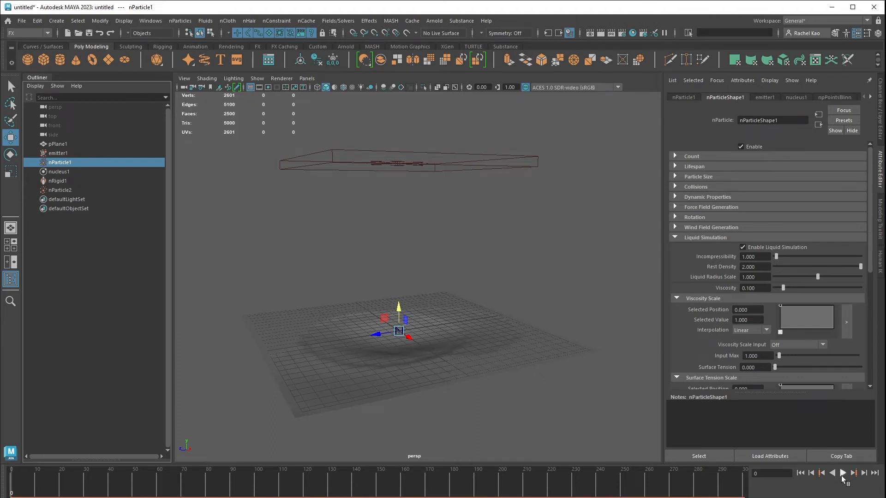
left_click(841, 473)
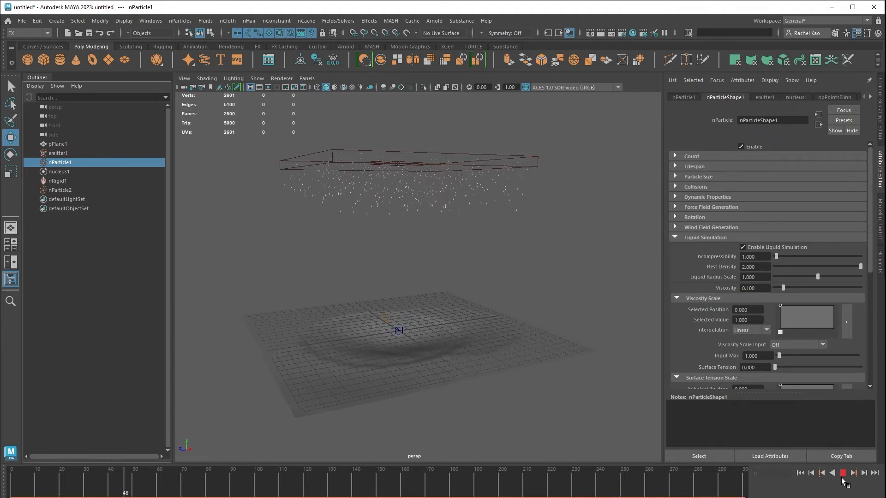
left_click(853, 474)
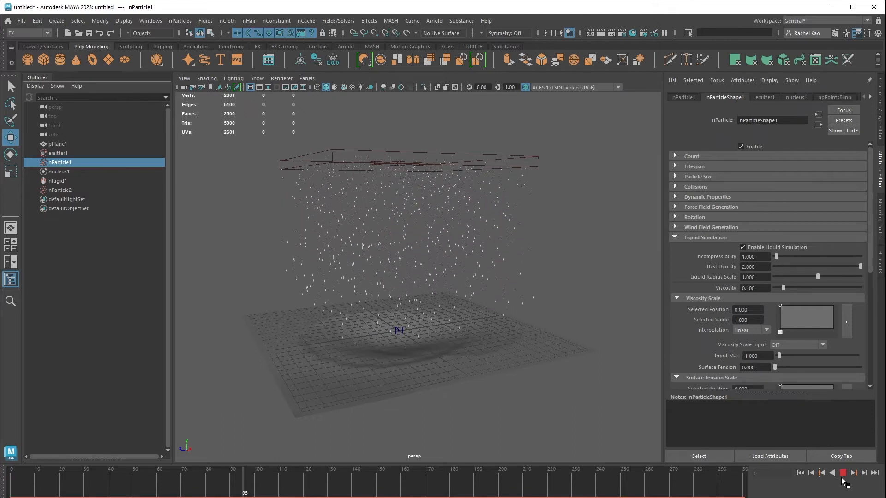
left_click(842, 473)
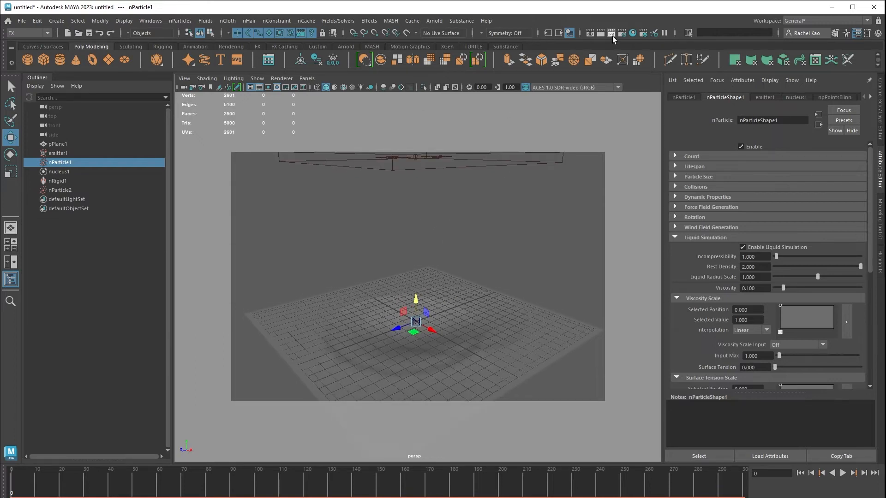
Set the render image size to the HD_1080 preset (1920 by 1080) in Render Settings
left_click(611, 33)
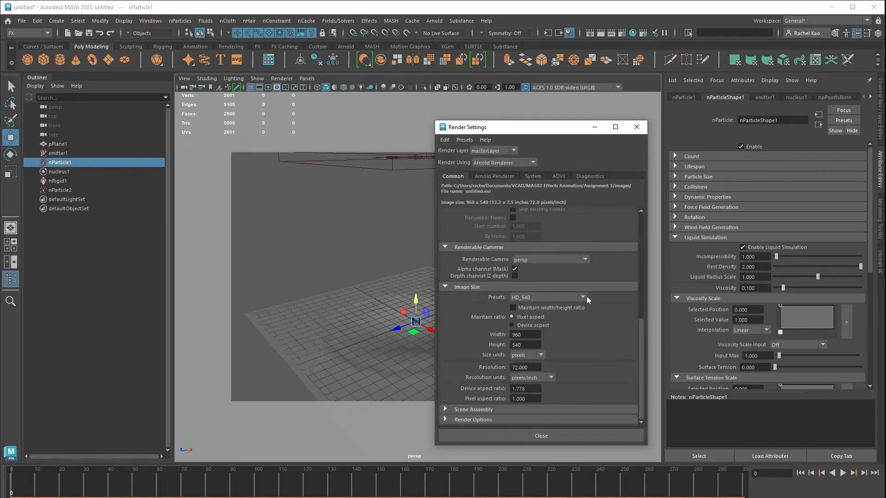
left_click(583, 297)
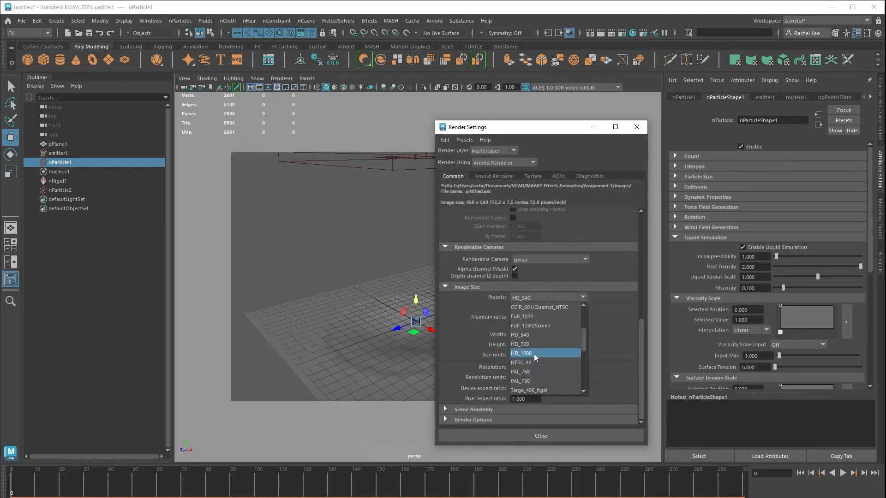
left_click(520, 354)
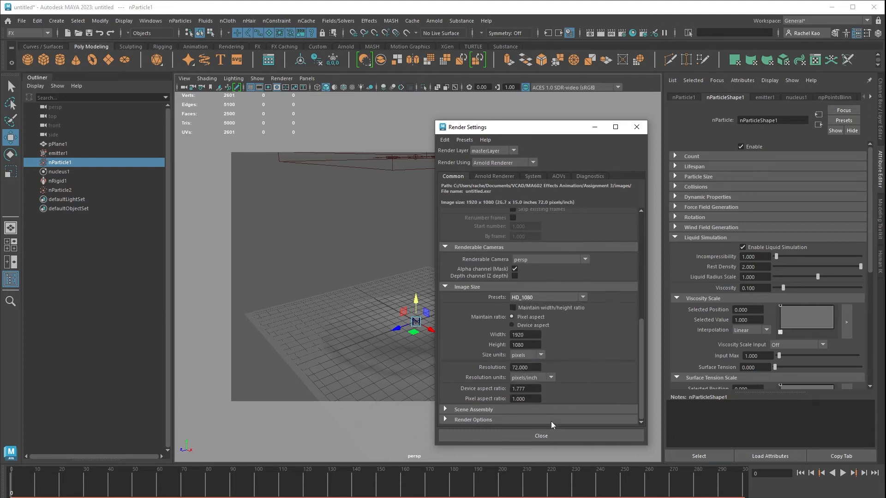
left_click(540, 435)
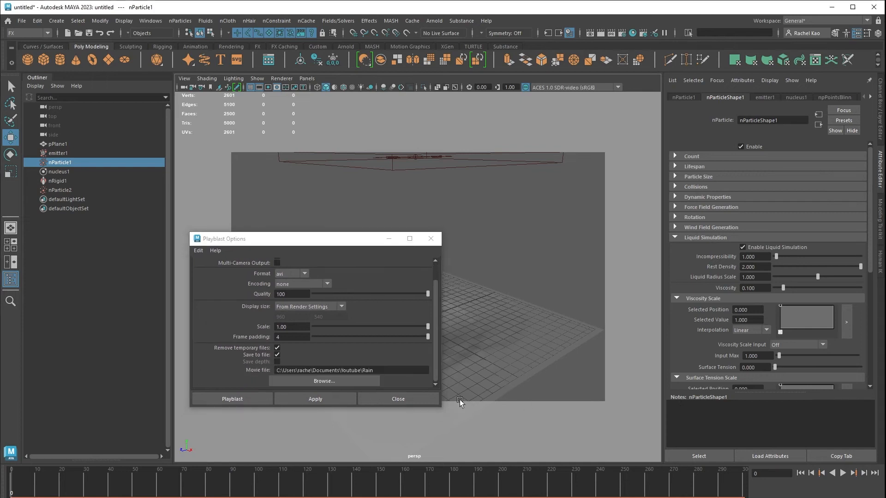
Start the playblast, recording the rain simulation to the uncompressed avi at quality 100
left_click(232, 399)
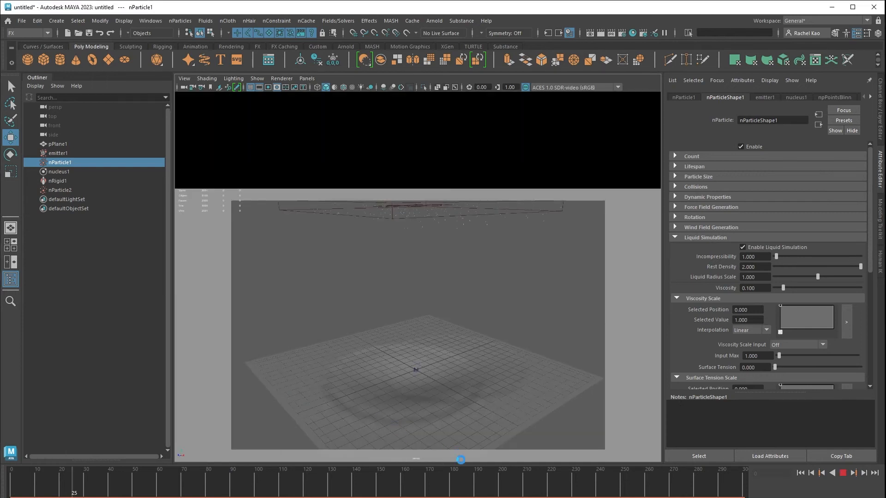